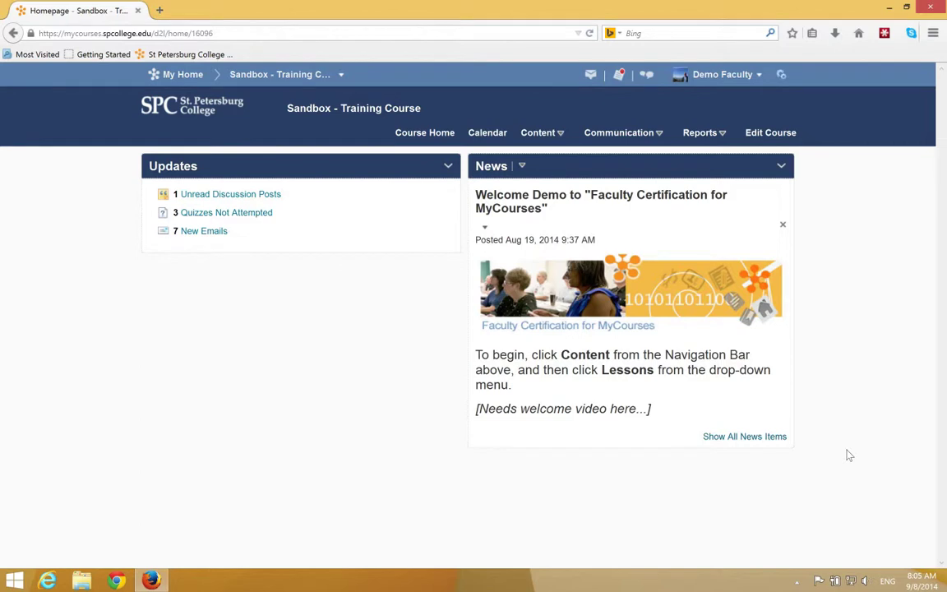
{"action": "mouse_move", "coordinate": [806, 356]}
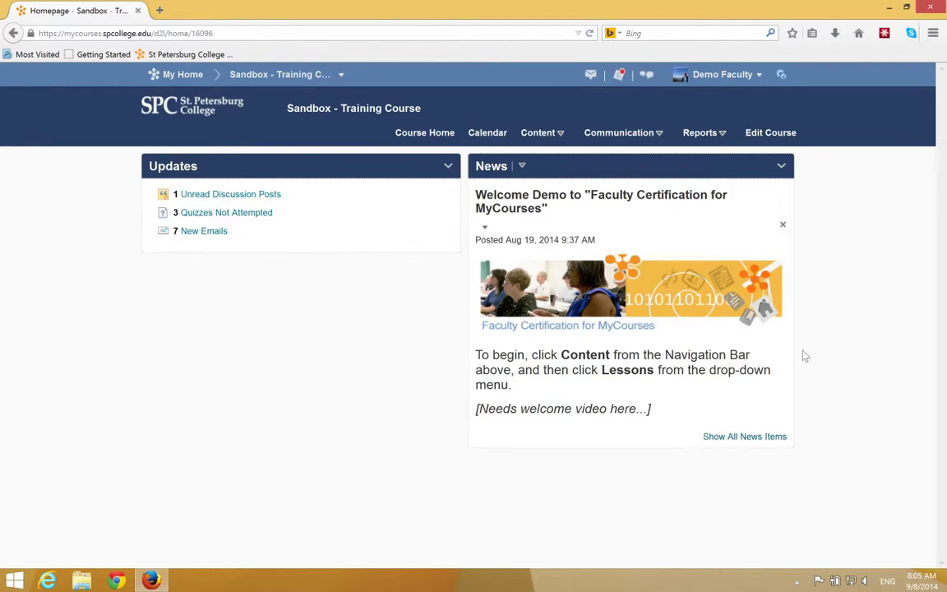
Go to the course Discussions List and scroll to the Weekly Discussions topics.
{"action": "left_click", "coordinate": [537, 132]}
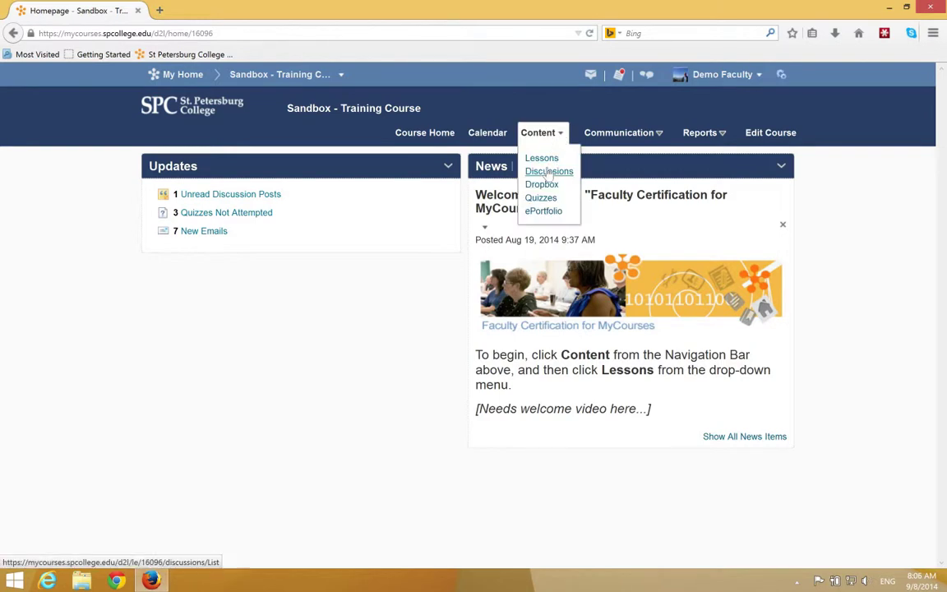
{"action": "left_click", "coordinate": [549, 171]}
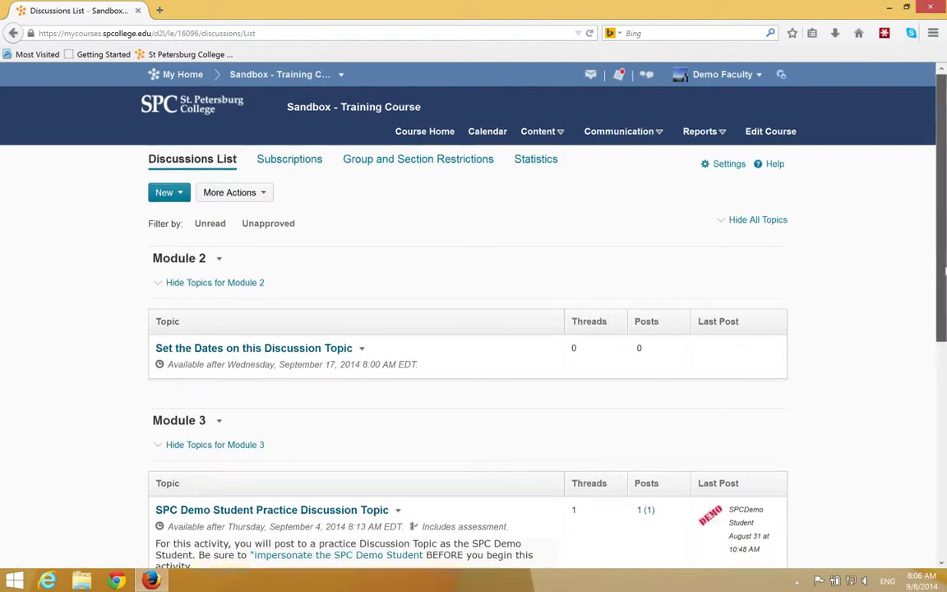
{"action": "scroll", "scroll_direction": "down", "scroll_amount": 3}
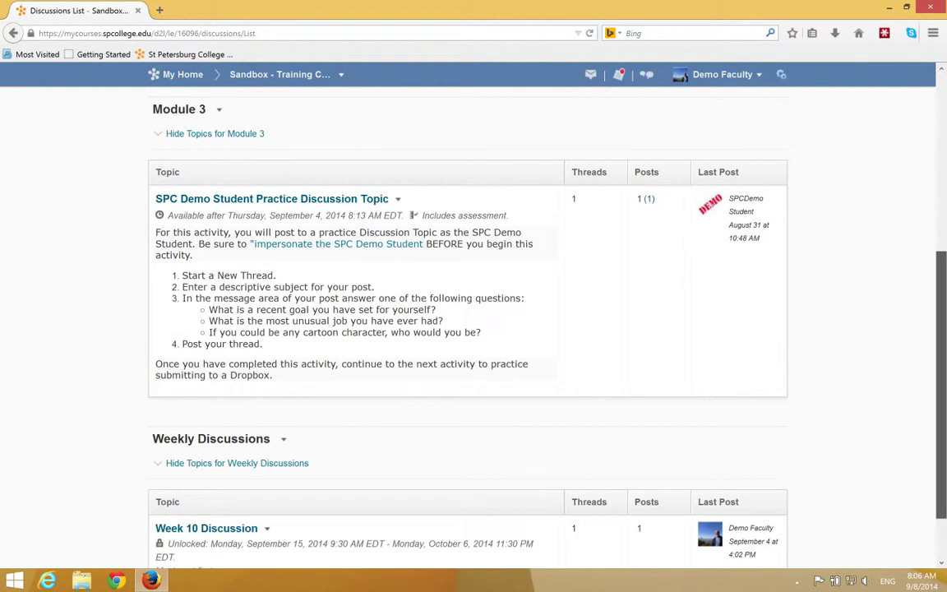
{"action": "mouse_move", "coordinate": [391, 480]}
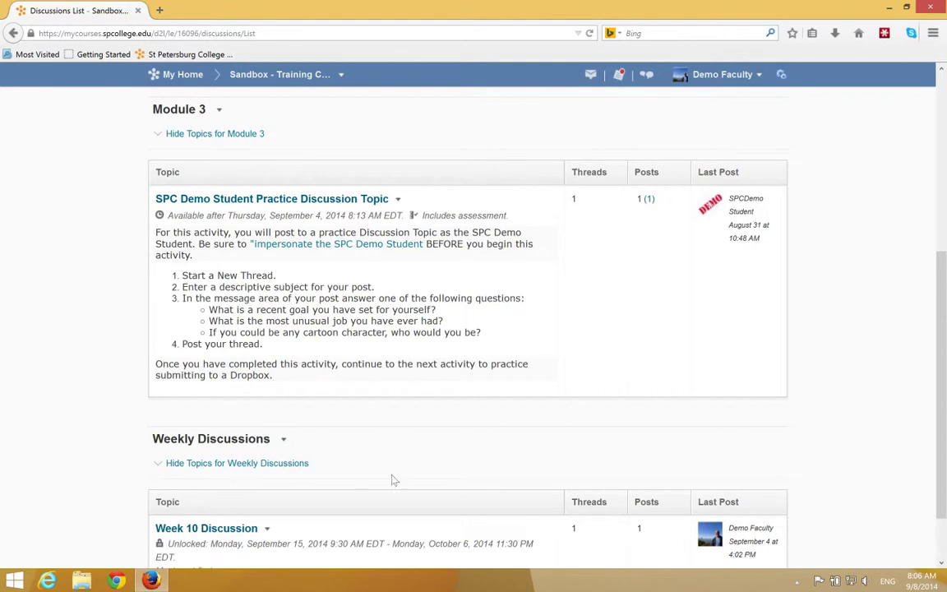
Edit the Week 10 Discussion topic and show its Assessment settings.
{"action": "left_click", "coordinate": [267, 530]}
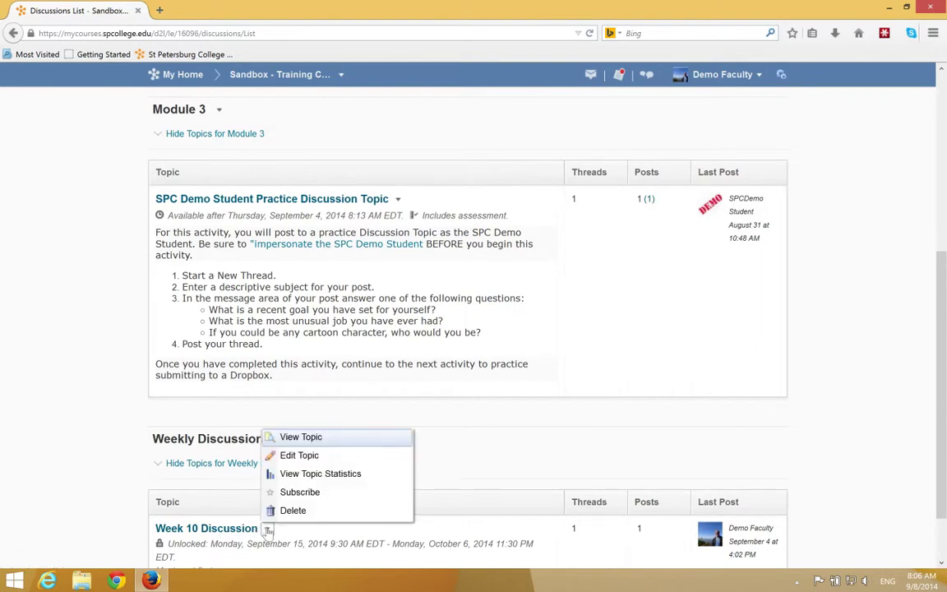
{"action": "mouse_move", "coordinate": [300, 453]}
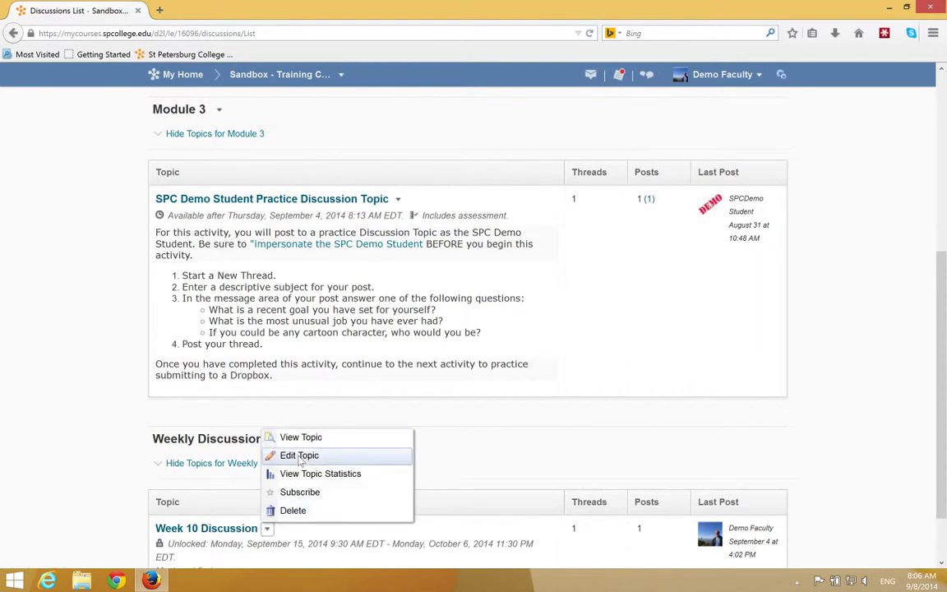
{"action": "left_click", "coordinate": [299, 455]}
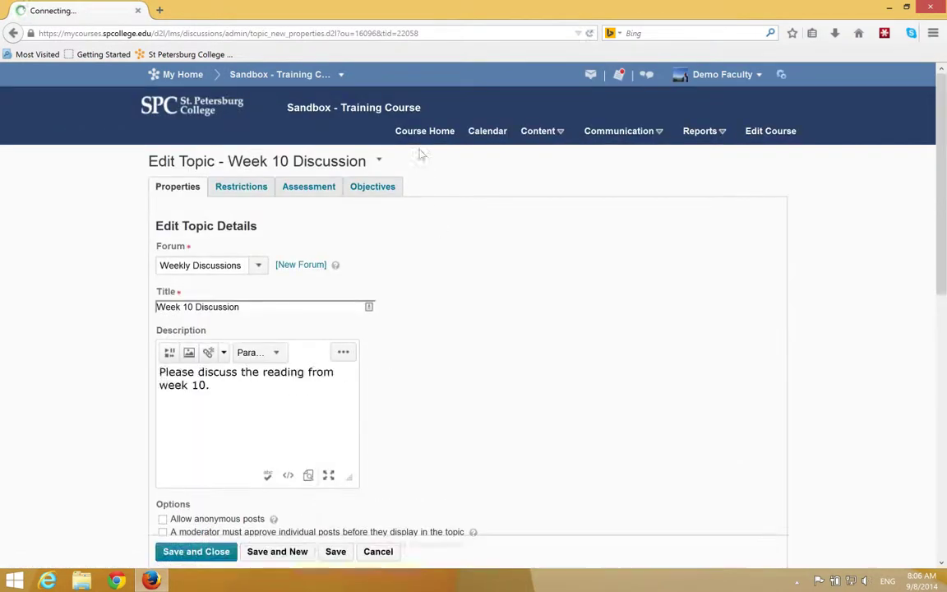
{"action": "left_click", "coordinate": [309, 186]}
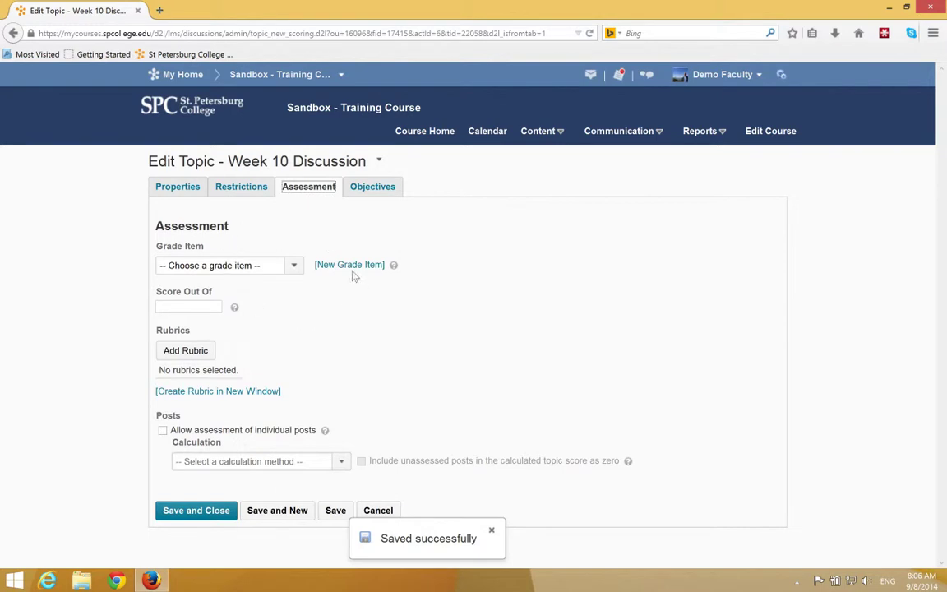
{"action": "mouse_move", "coordinate": [348, 263]}
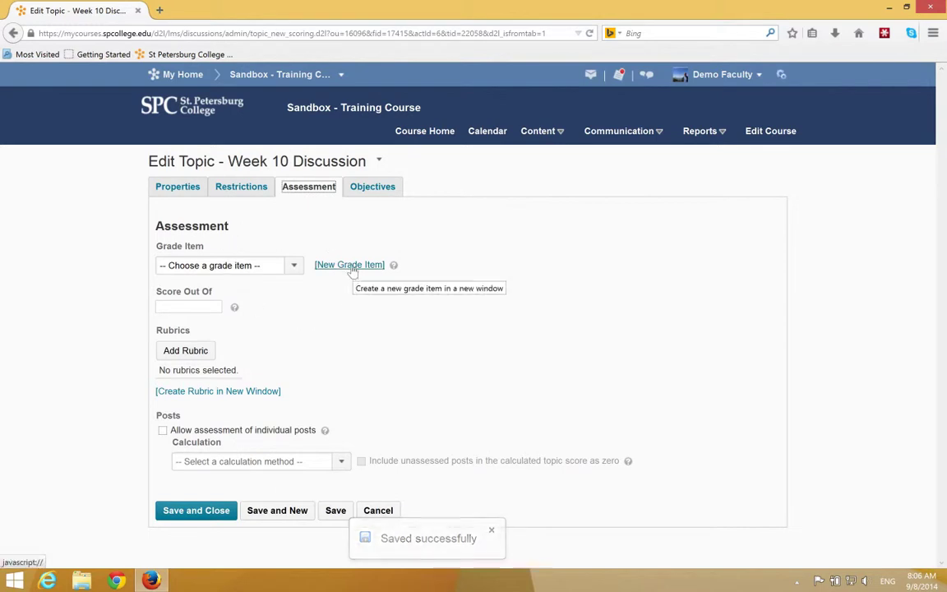
Create and save a new grade item named Week 10 Discussion worth 5 points.
{"action": "left_click", "coordinate": [349, 263]}
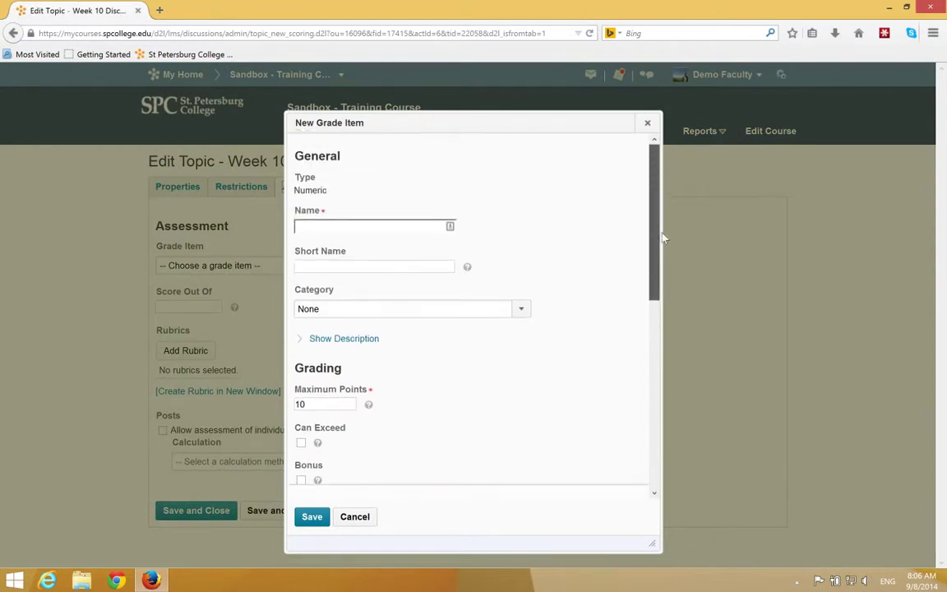
{"action": "left_click", "coordinate": [375, 227]}
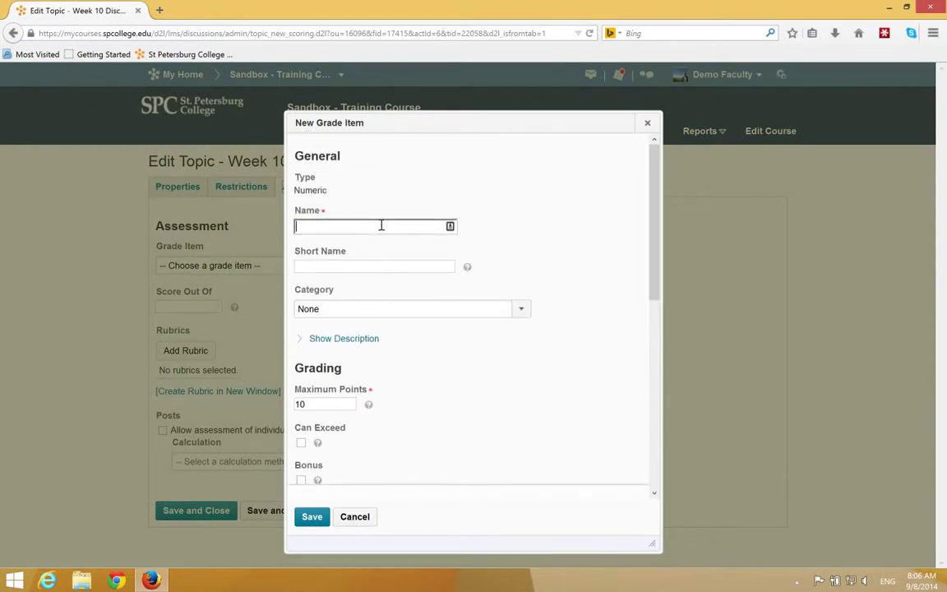
{"action": "mouse_move", "coordinate": [375, 227]}
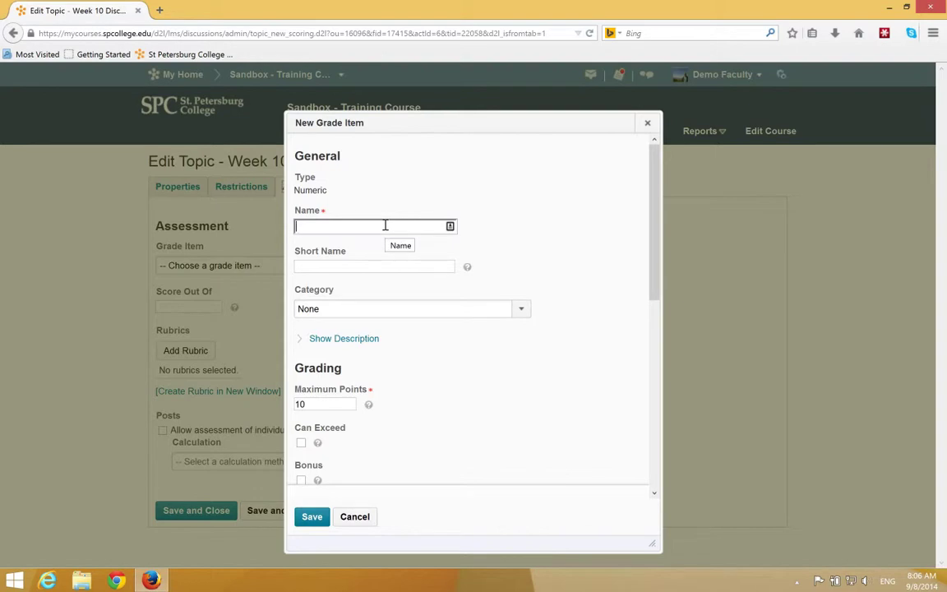
{"action": "type", "text": "Week 10 Discussion"}
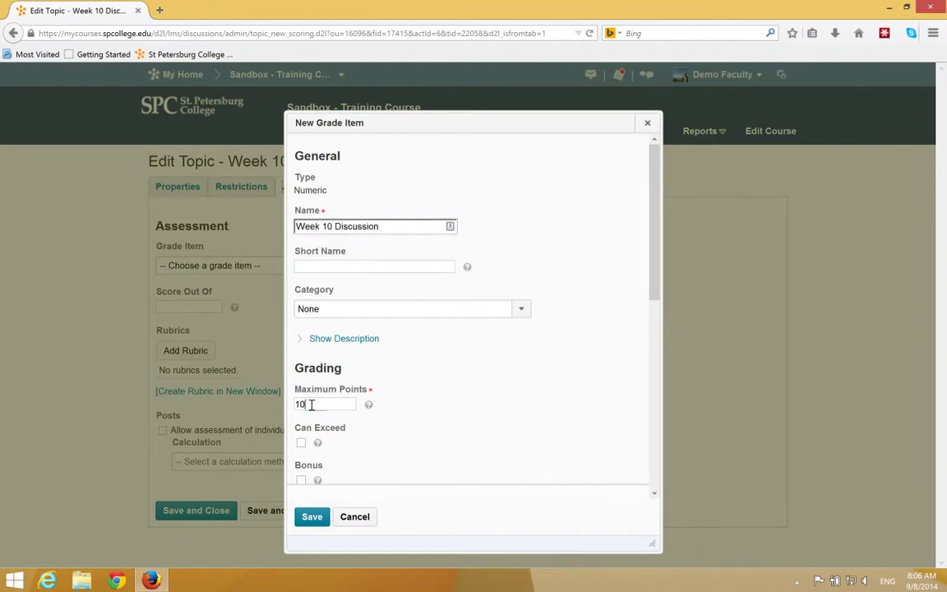
{"action": "type", "text": "5"}
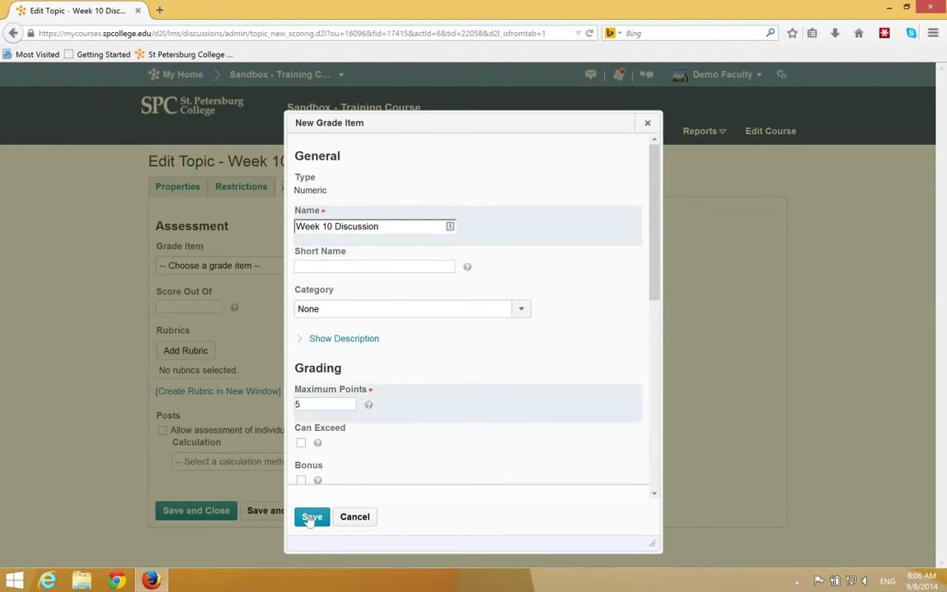
{"action": "left_click", "coordinate": [313, 517]}
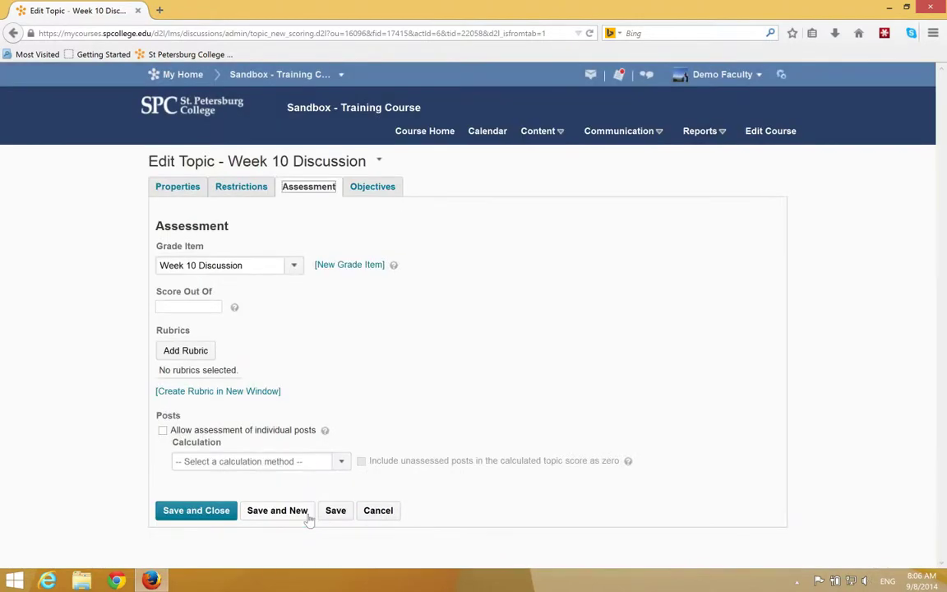
{"action": "mouse_move", "coordinate": [461, 427]}
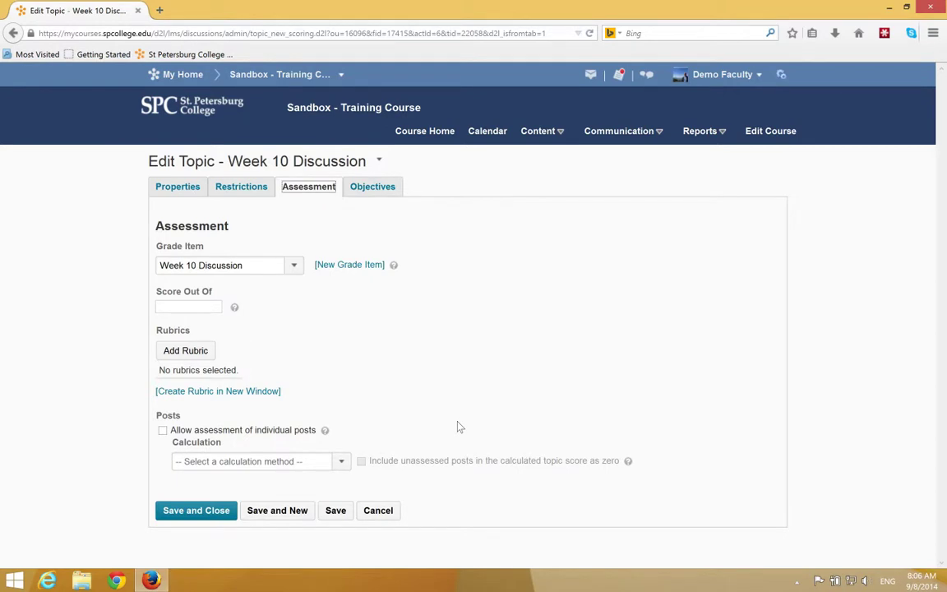
{"action": "mouse_move", "coordinate": [447, 355]}
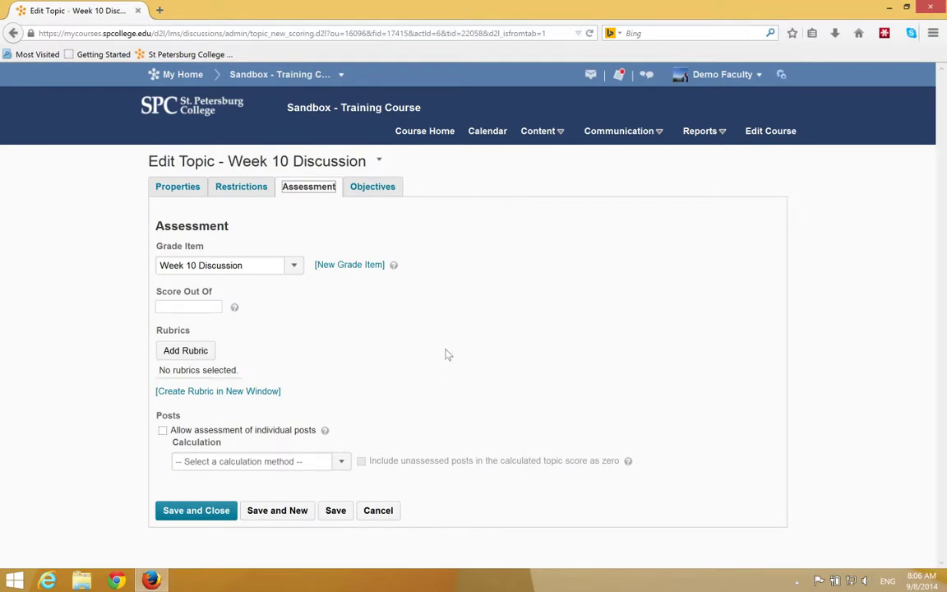
Set the topic's Score Out Of to 5 and save and close the topic.
{"action": "left_click", "coordinate": [188, 306]}
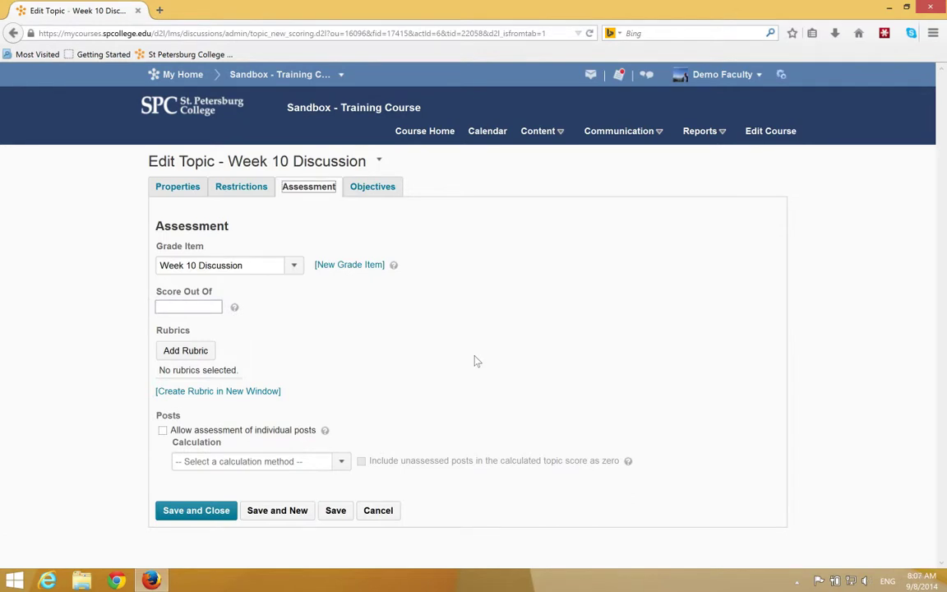
{"action": "type", "text": "5"}
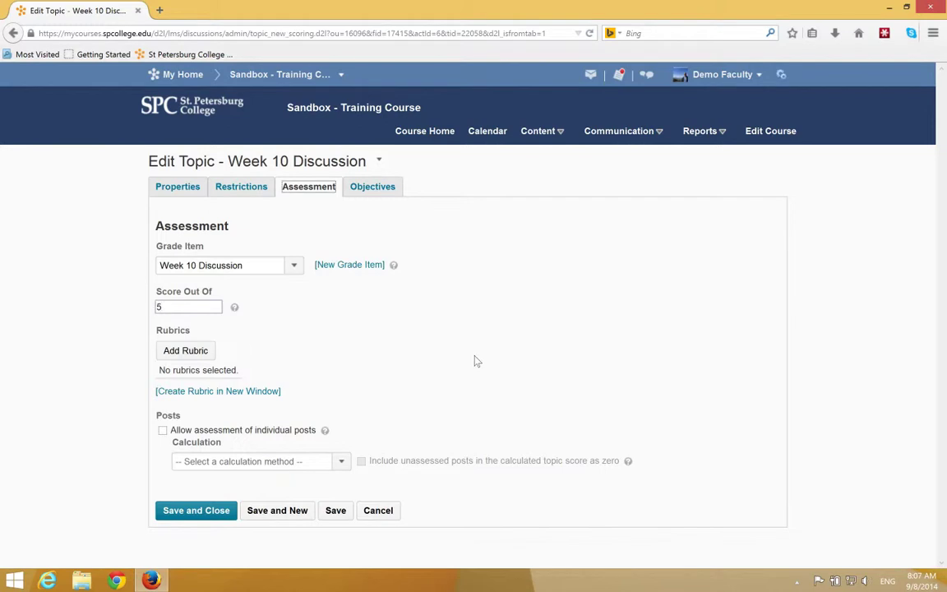
{"action": "mouse_move", "coordinate": [415, 460]}
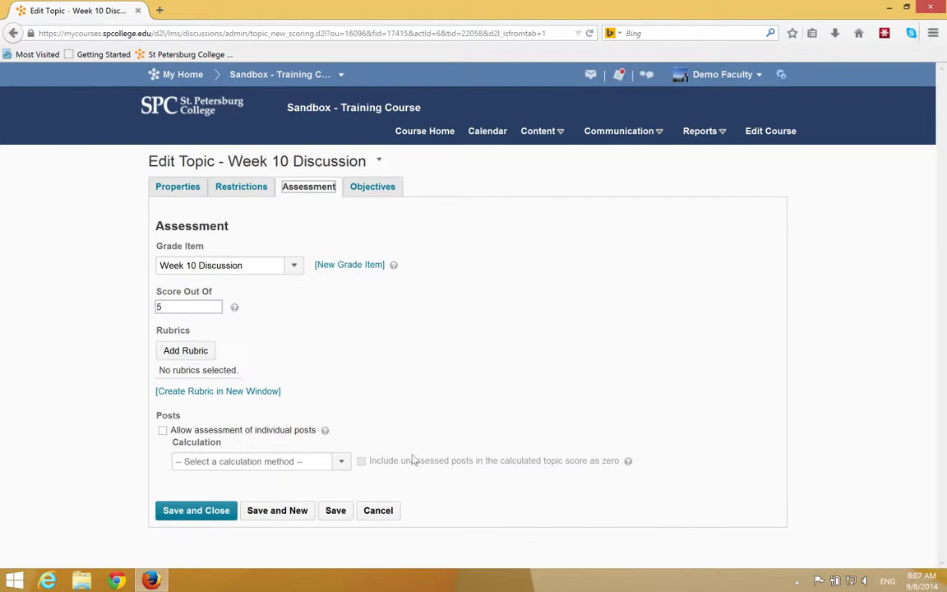
{"action": "left_click", "coordinate": [196, 510]}
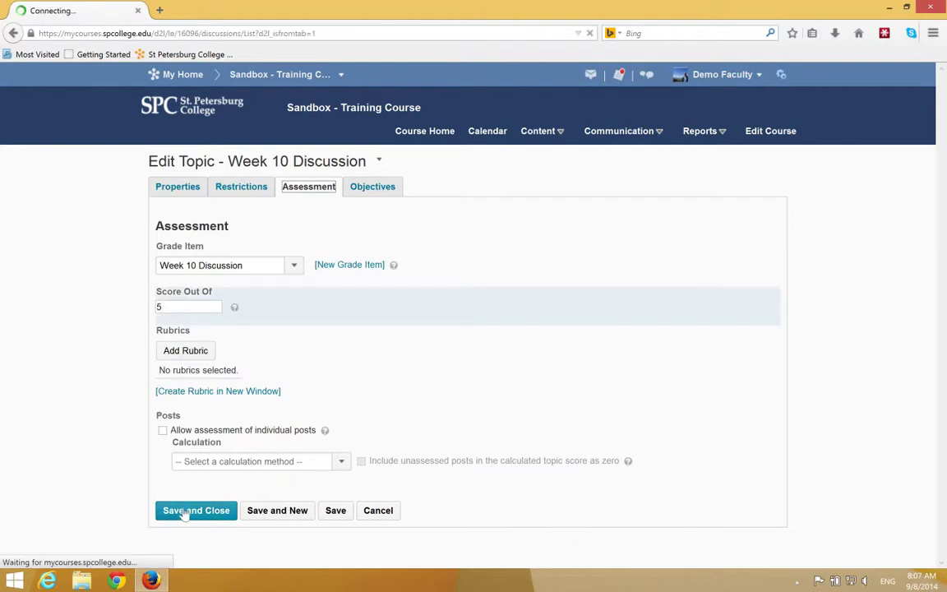
Return to the Discussions List and confirm Week 10 Discussion shows Includes assessment.
{"action": "left_click", "coordinate": [196, 510]}
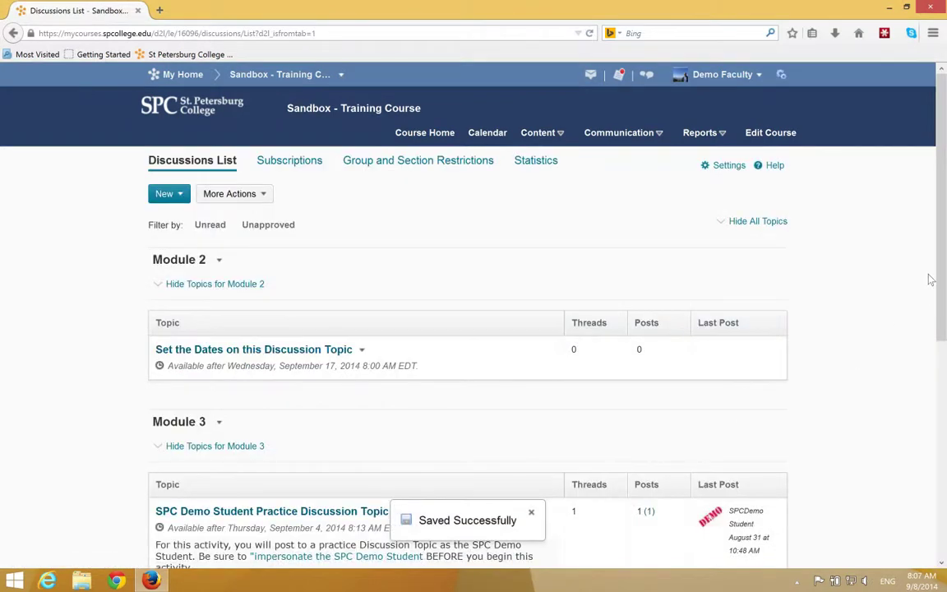
{"action": "scroll", "scroll_direction": "down", "scroll_amount": 3}
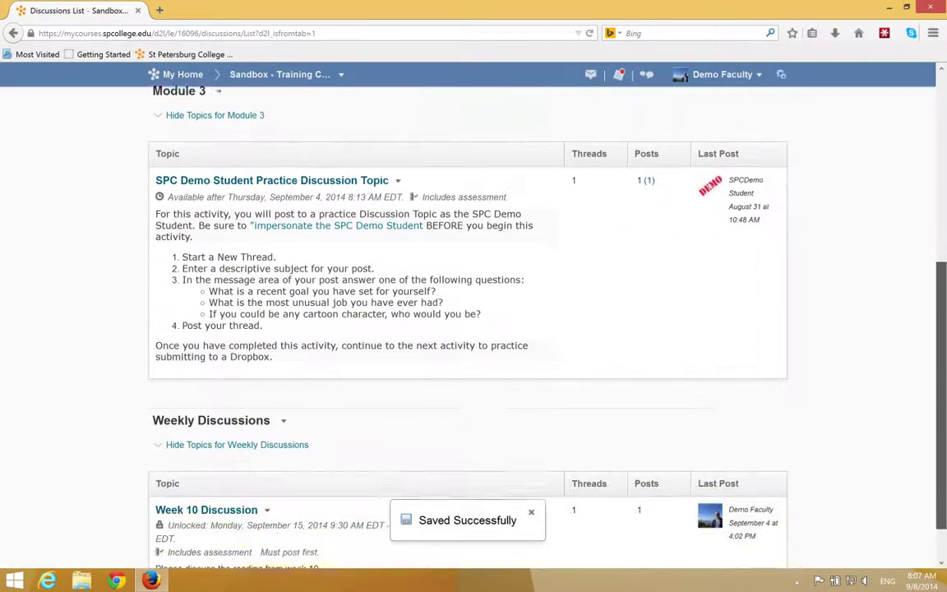
{"action": "scroll", "scroll_direction": "down", "scroll_amount": 3}
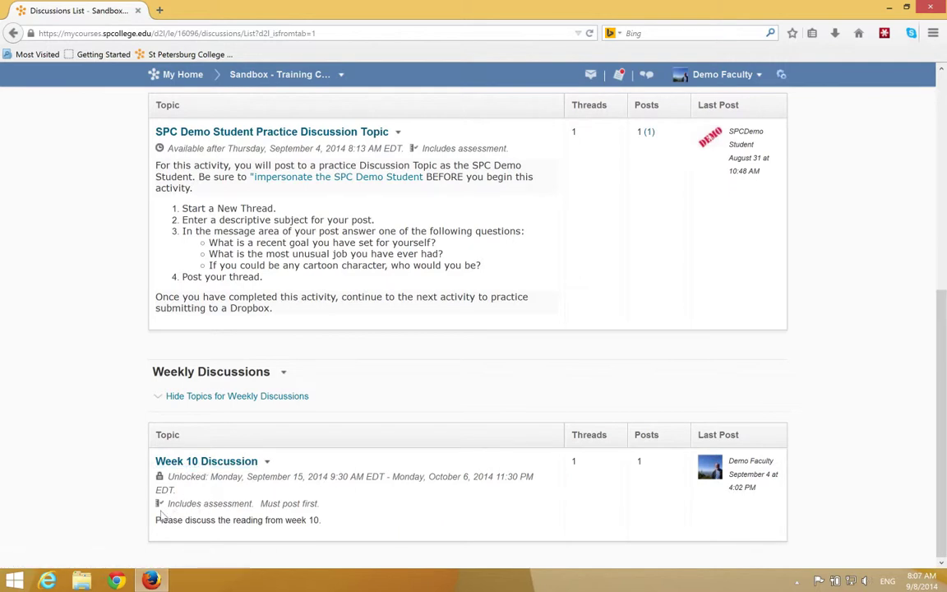
{"action": "mouse_move", "coordinate": [181, 515]}
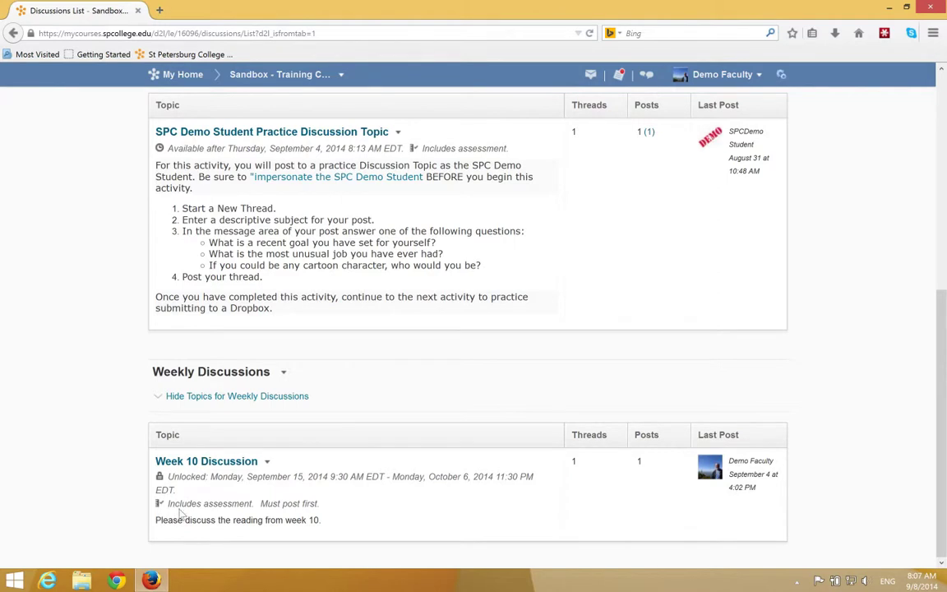